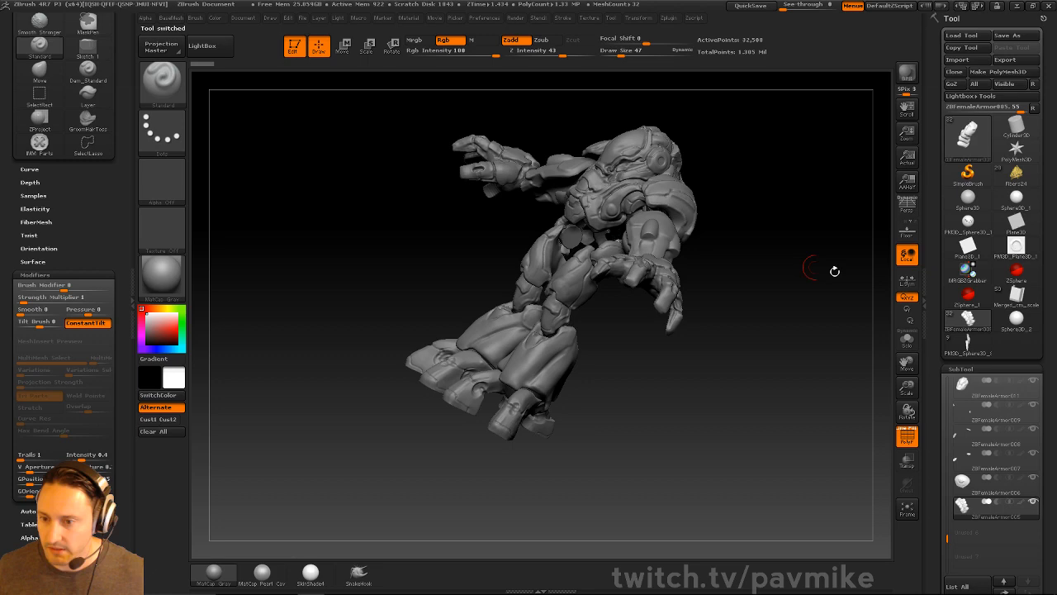
Step: Select the ZBFemaleArmor004 helmet subtool and isolate it with Solo
{"action": "left_click", "coordinate": [966, 297]}
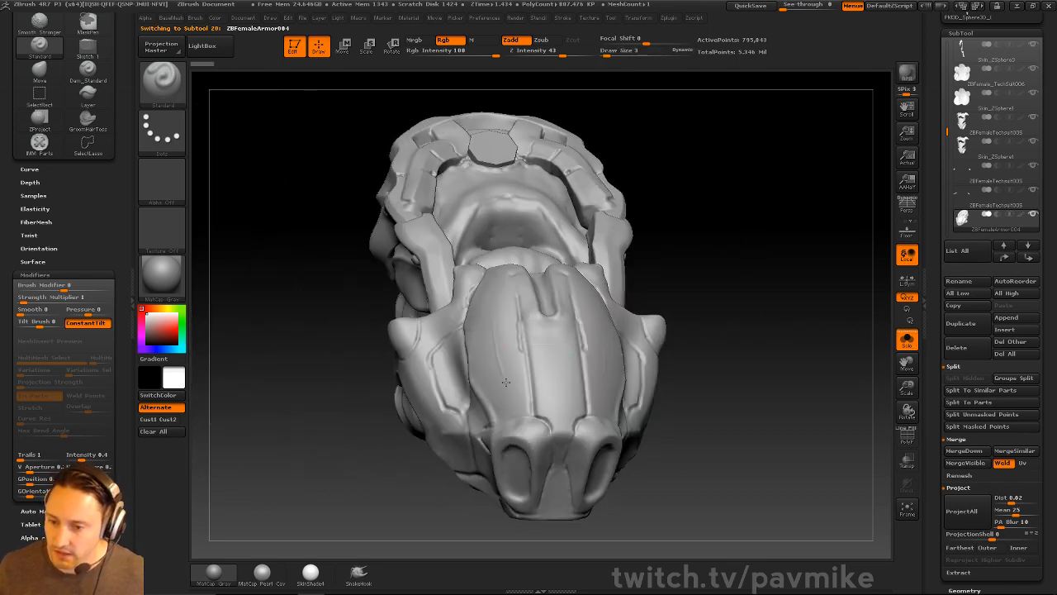
Step: Zoom and orbit to the helmet's front, then pick Dam_Standard from the top menu
{"action": "left_click_drag", "start_coordinate": [507, 382], "coordinate": [660, 269]}
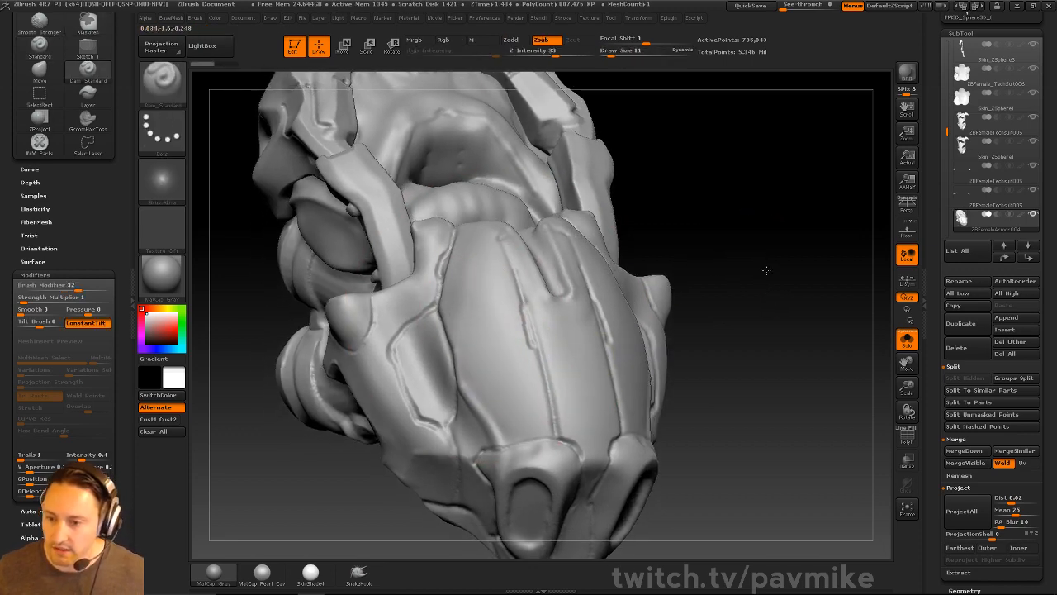
{"action": "left_click_drag", "start_coordinate": [766, 270], "coordinate": [493, 380]}
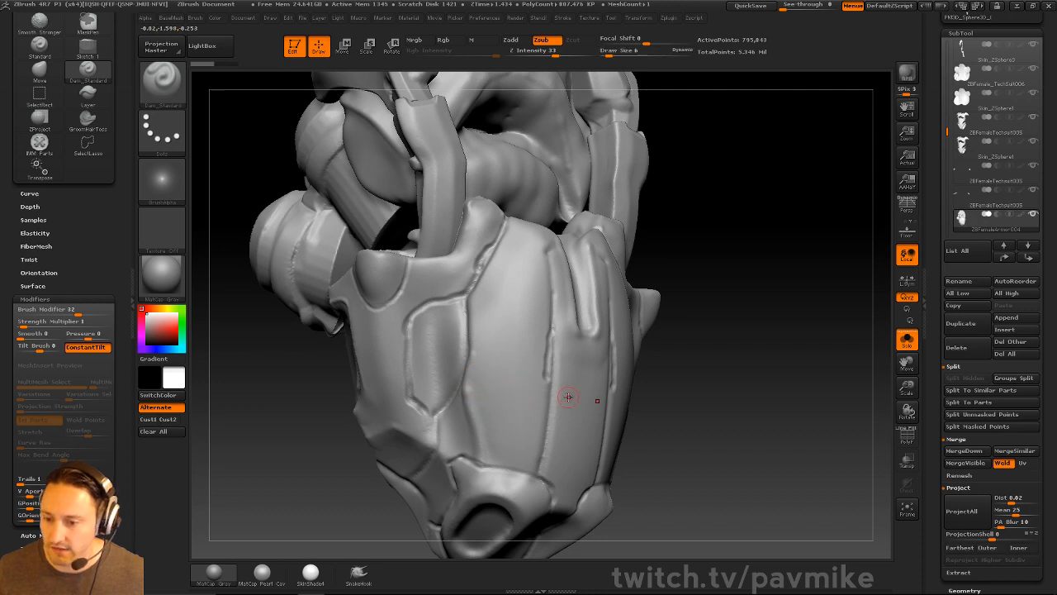
{"action": "mouse_move", "coordinate": [464, 385]}
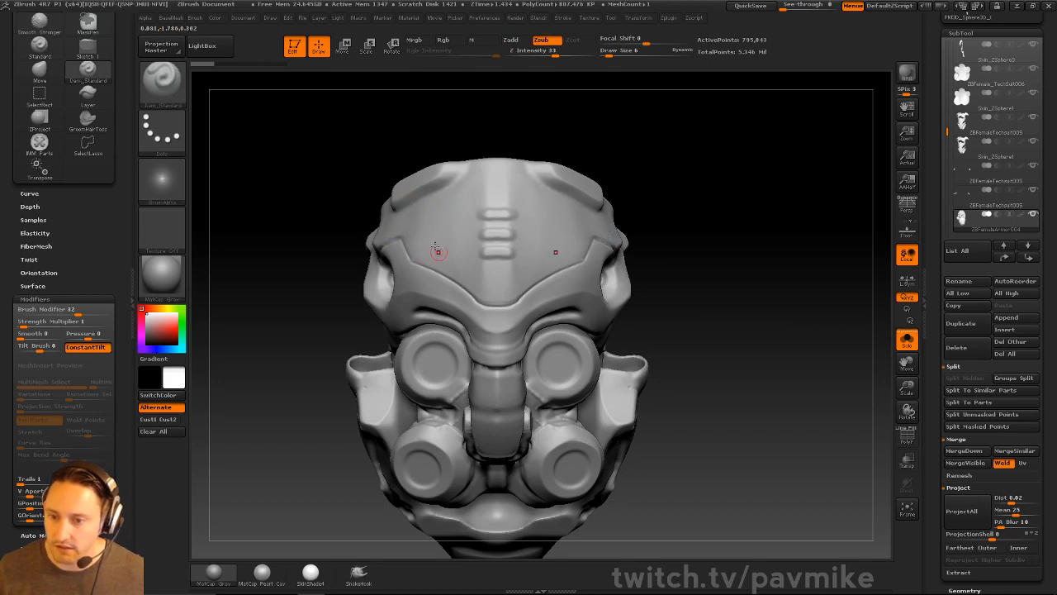
{"action": "left_click", "coordinate": [344, 44]}
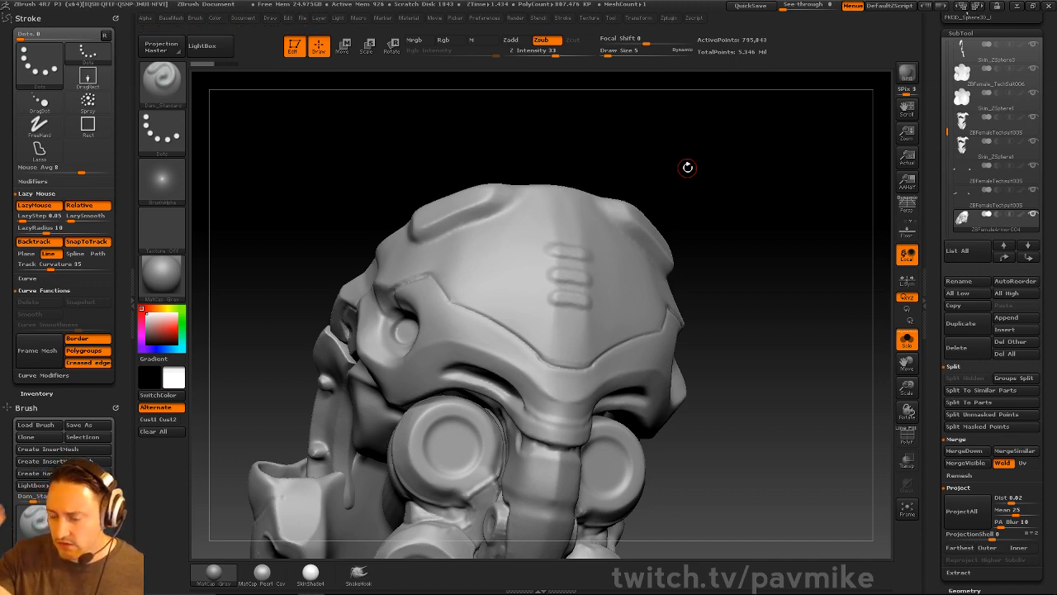
Step: Orbit the helmet toward a side angle for straight panel-line strokes
{"action": "left_click_drag", "start_coordinate": [687, 168], "coordinate": [712, 188]}
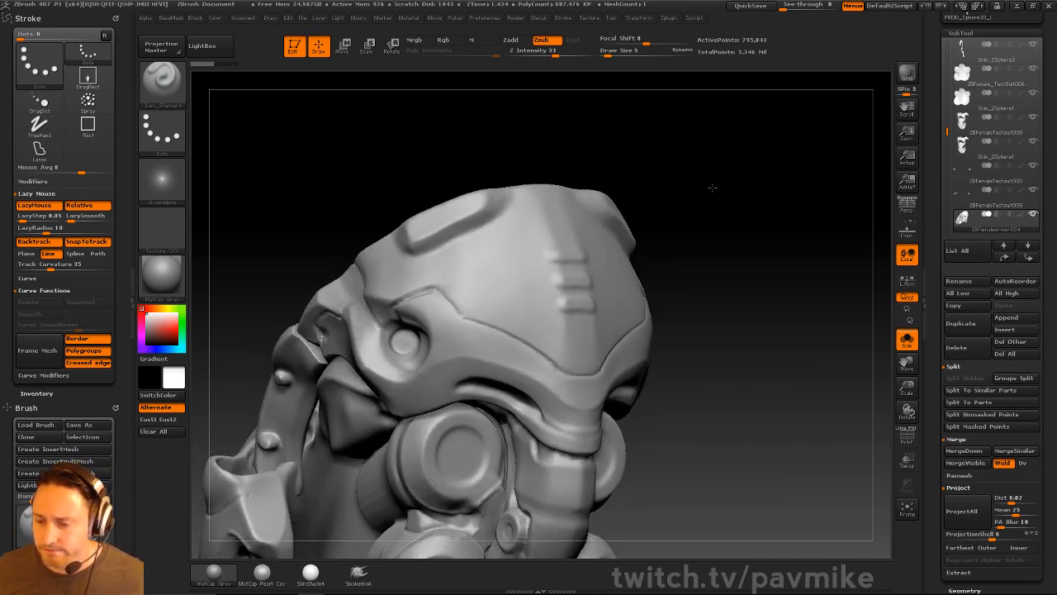